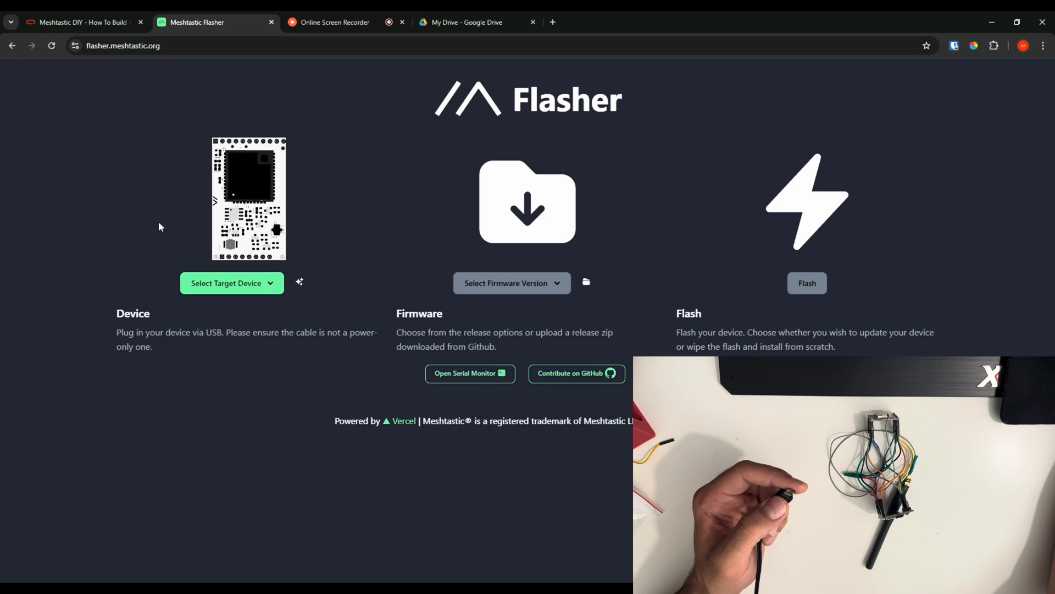
- Target the DIY V1 board with firmware 2.4.1.394e0e1 Beta and start the flash
left_click(232, 283)
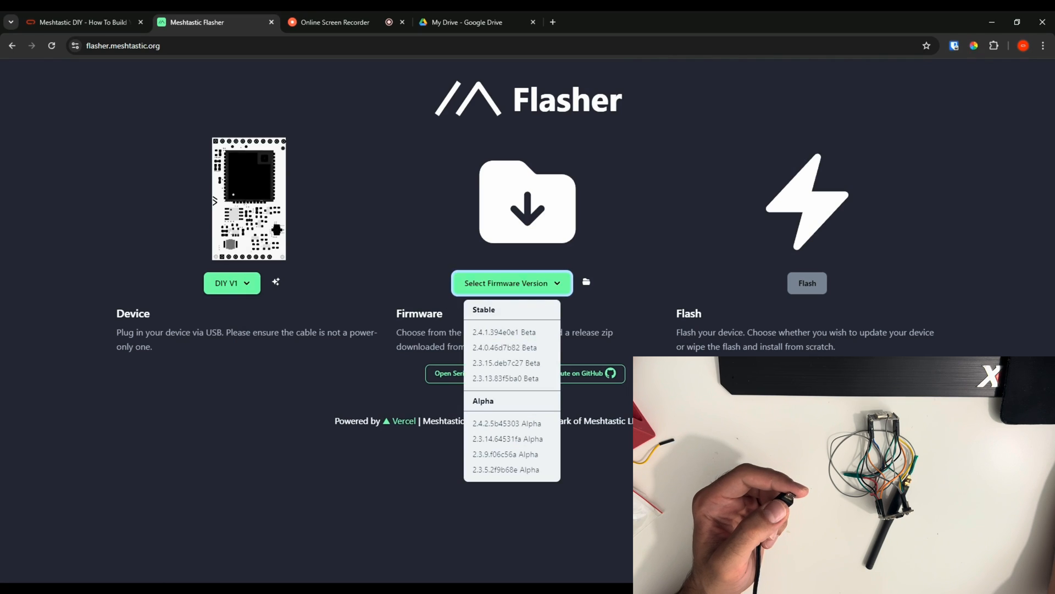
left_click(505, 332)
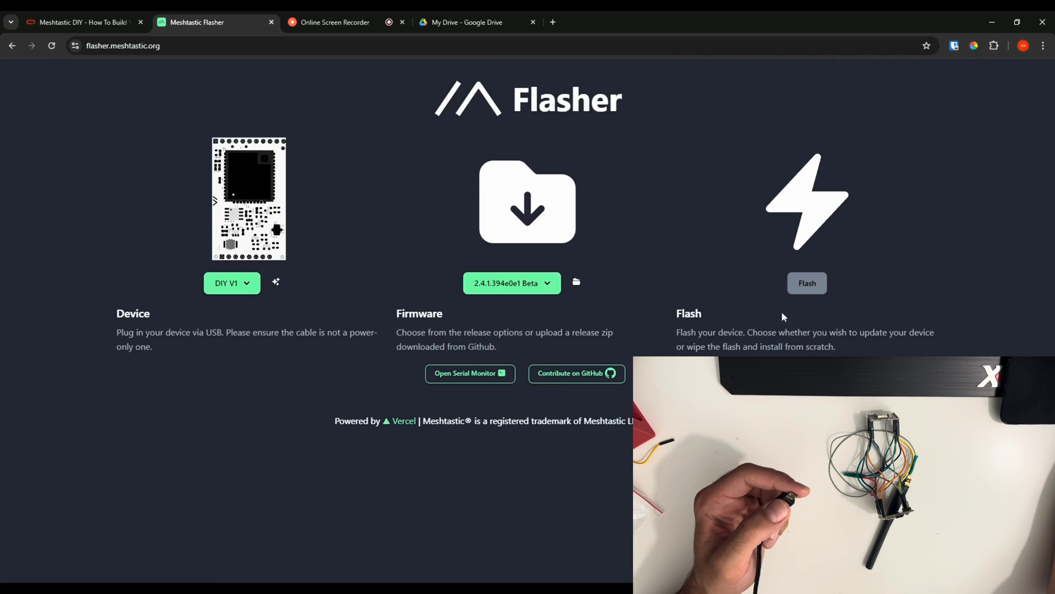
left_click(512, 282)
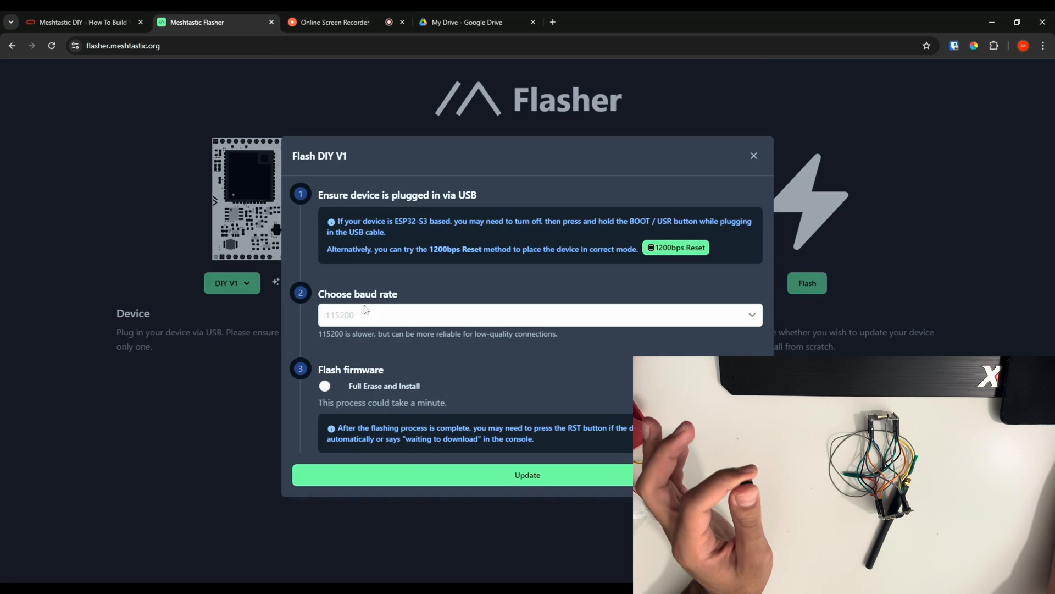
mouse_move(384, 395)
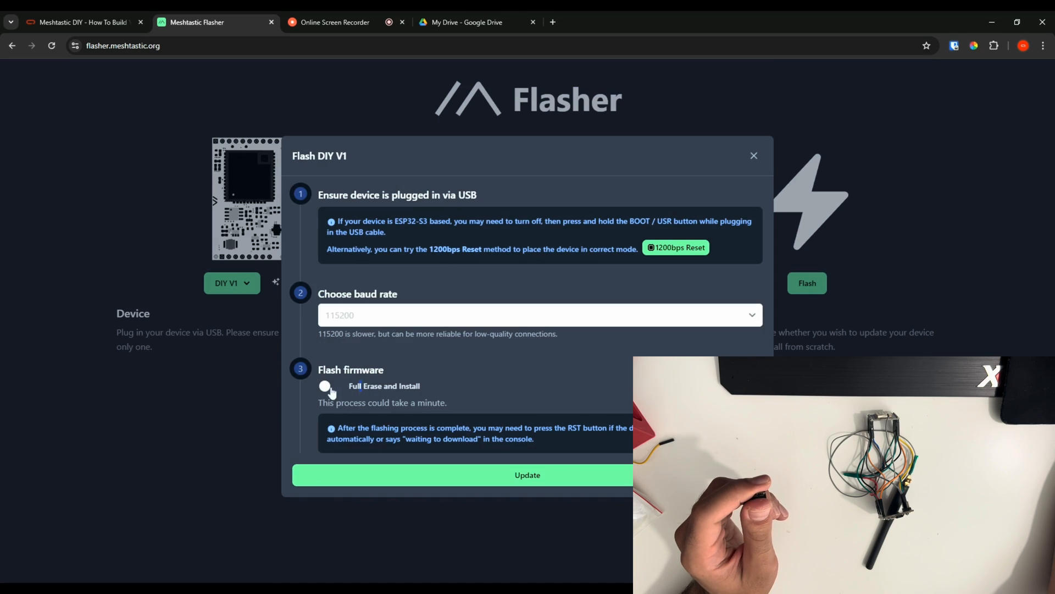
- Enable Full Erase and Install for the DIY V1 flash, keeping baud rate 115200
left_click(329, 386)
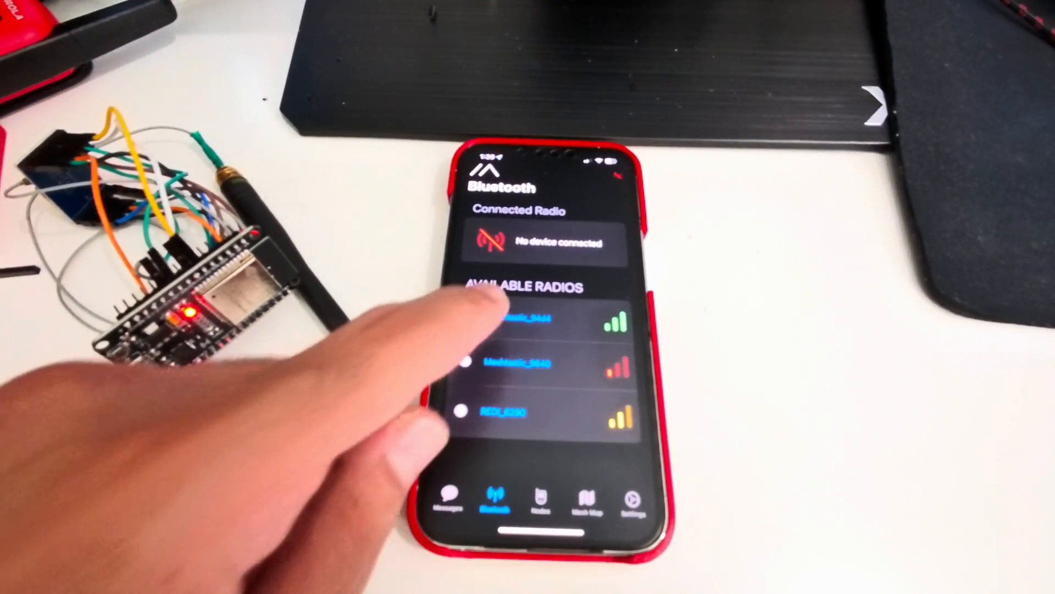
- Pair the phone with the Meshtastic_94d4 radio using the pairing code
left_click(518, 319)
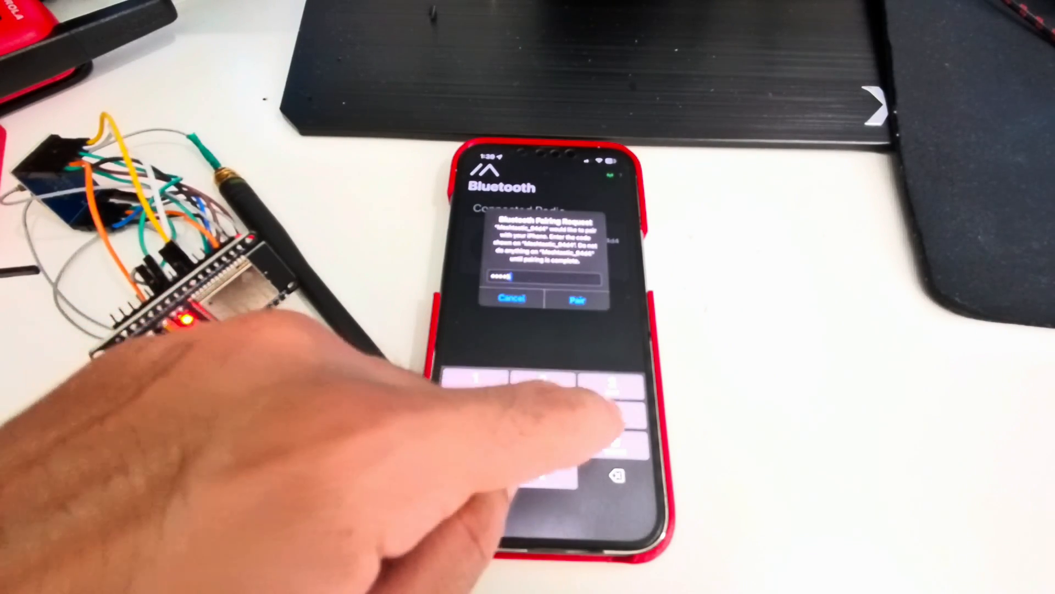
left_click(575, 298)
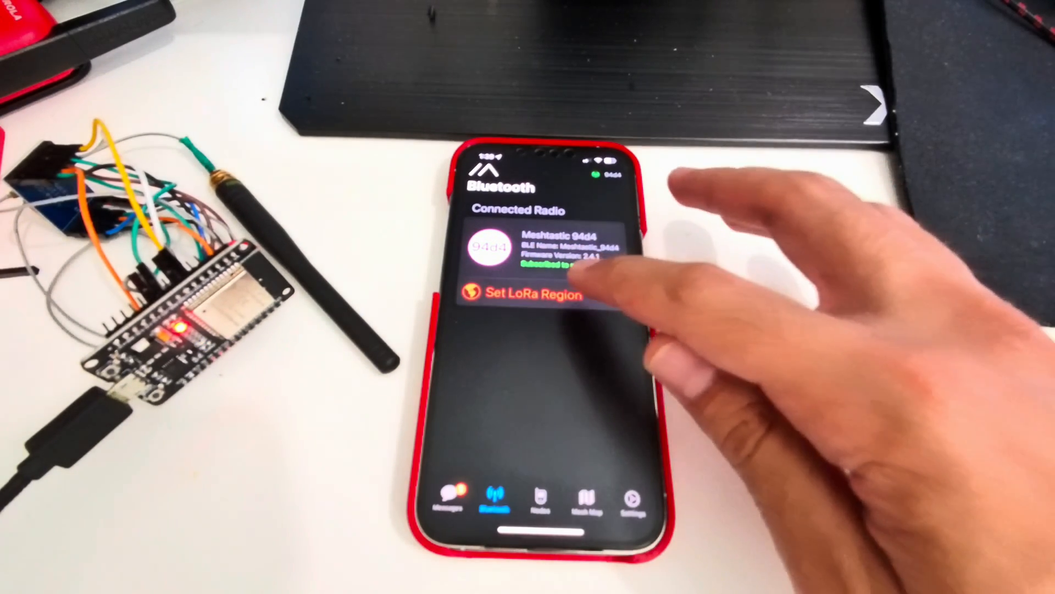
- Set the LoRa region to European Union 433mhz, adjust transmit power, and save to the radio
left_click(527, 295)
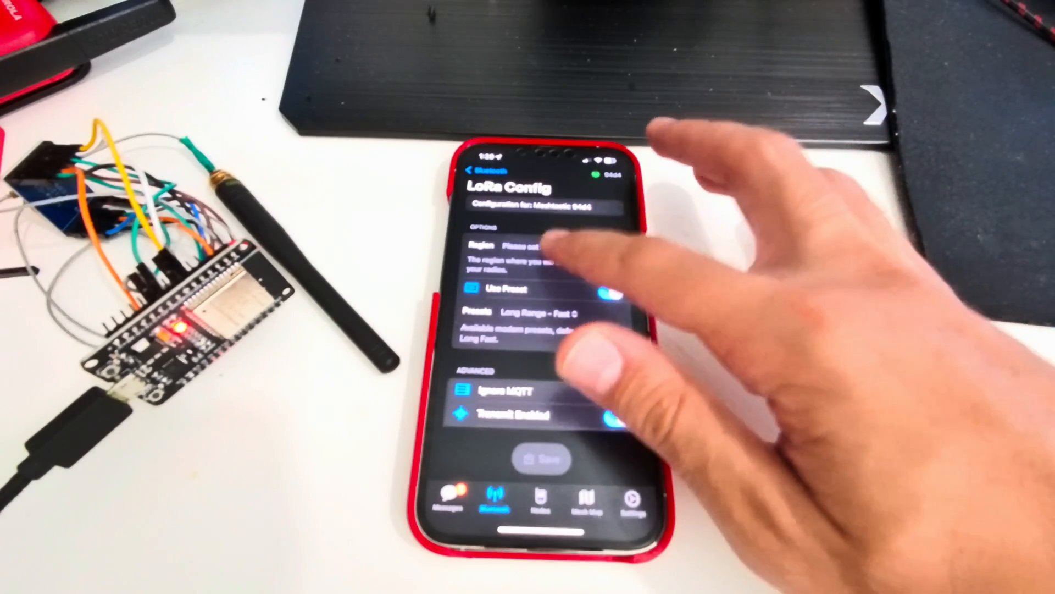
left_click(539, 246)
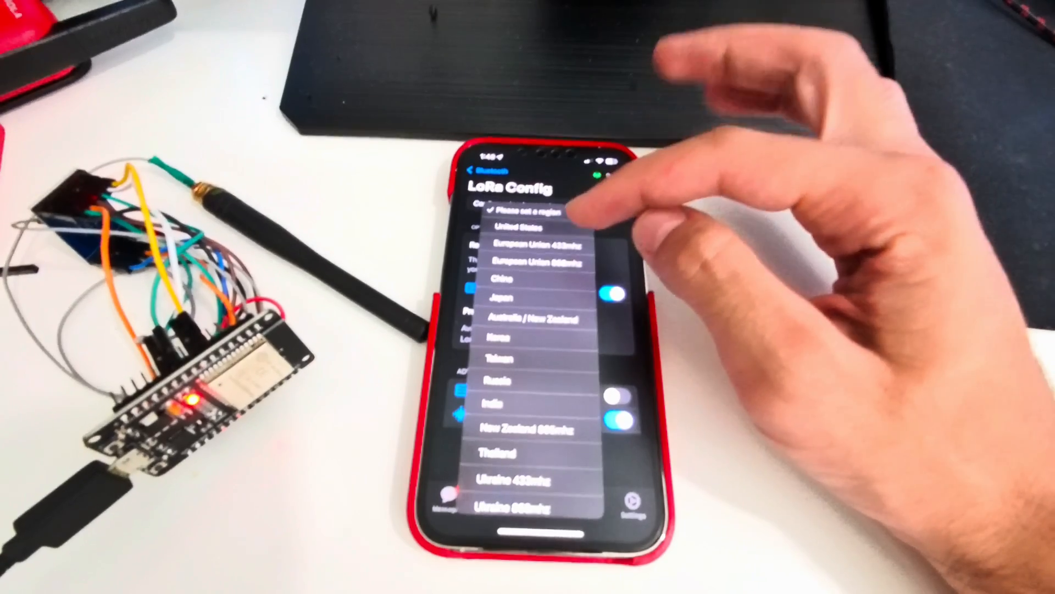
left_click(530, 260)
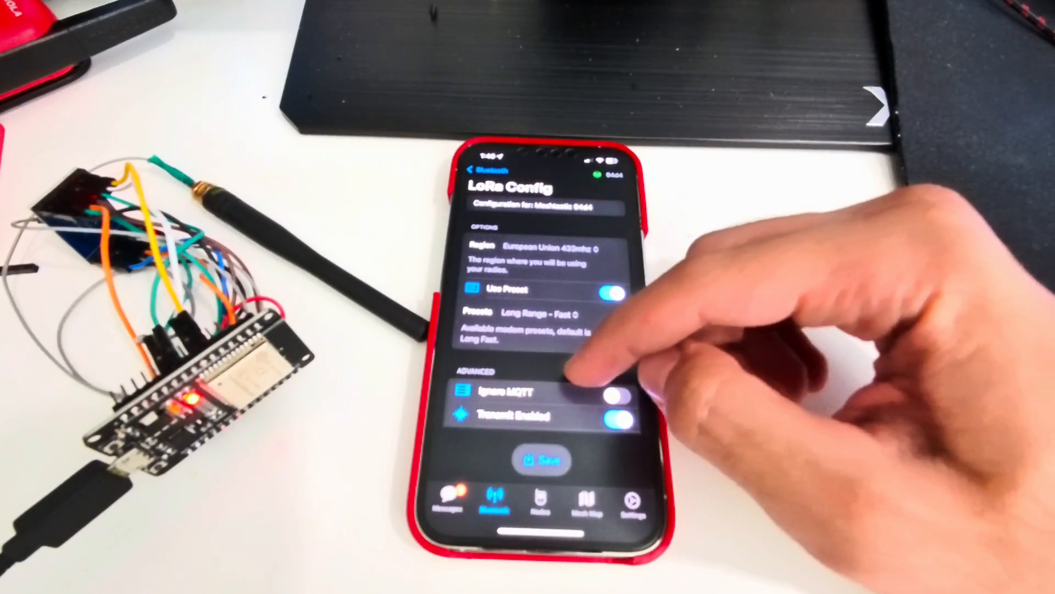
scroll("down", 3)
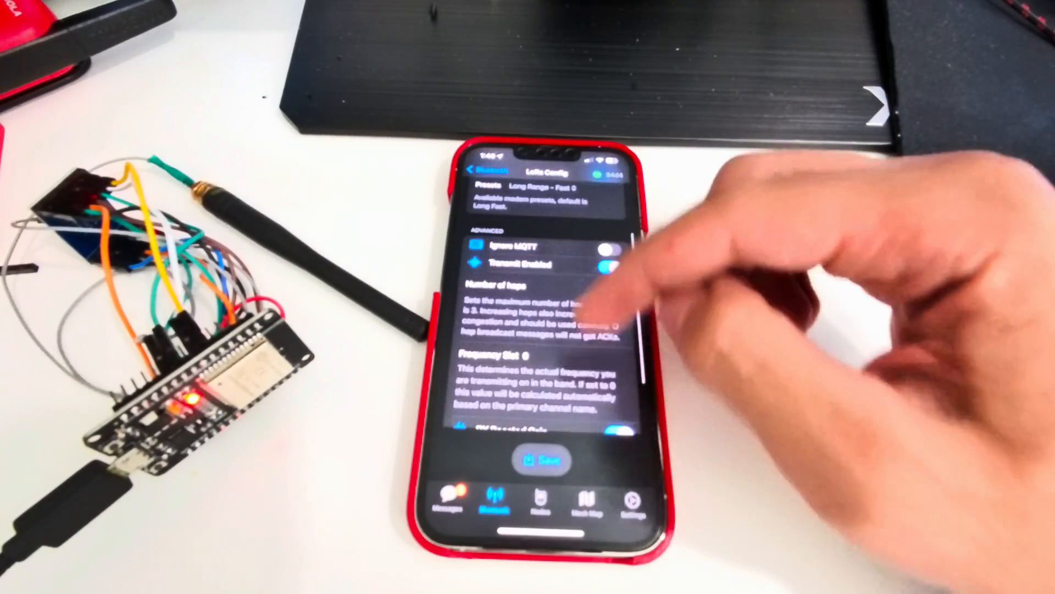
scroll("down", 3)
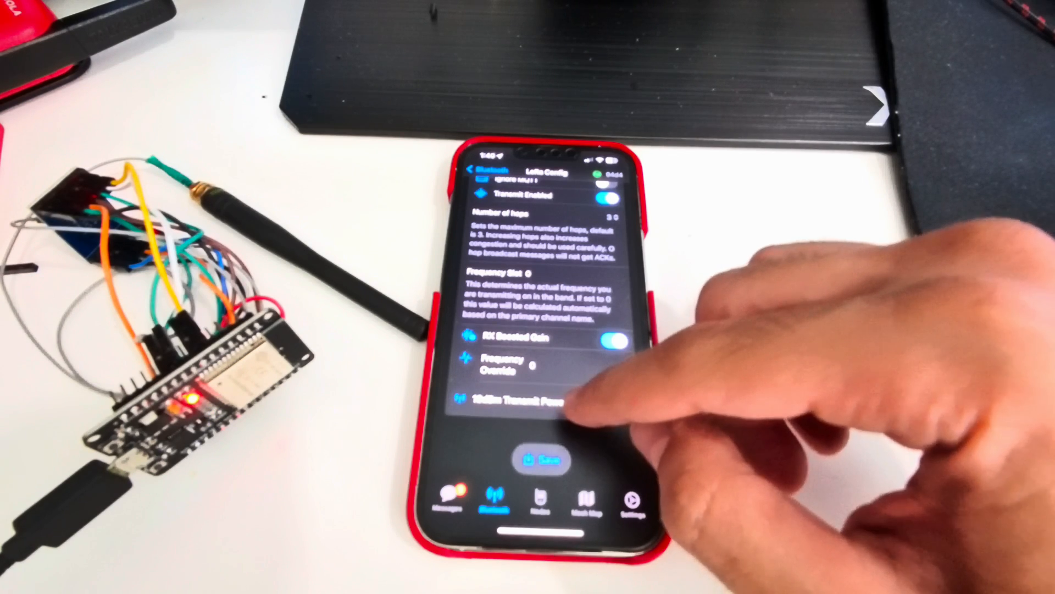
left_click(546, 400)
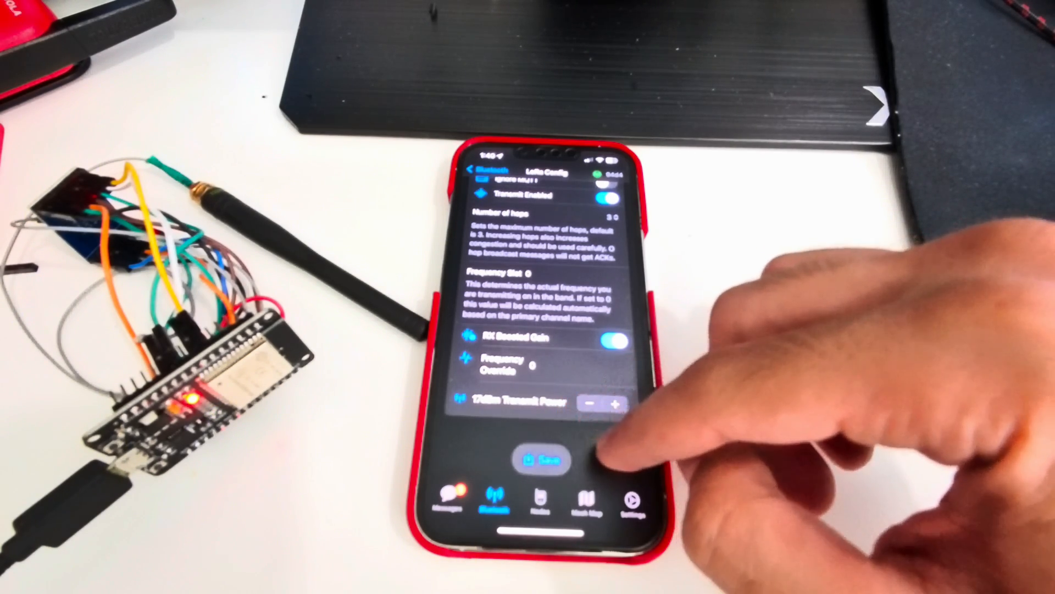
left_click(542, 463)
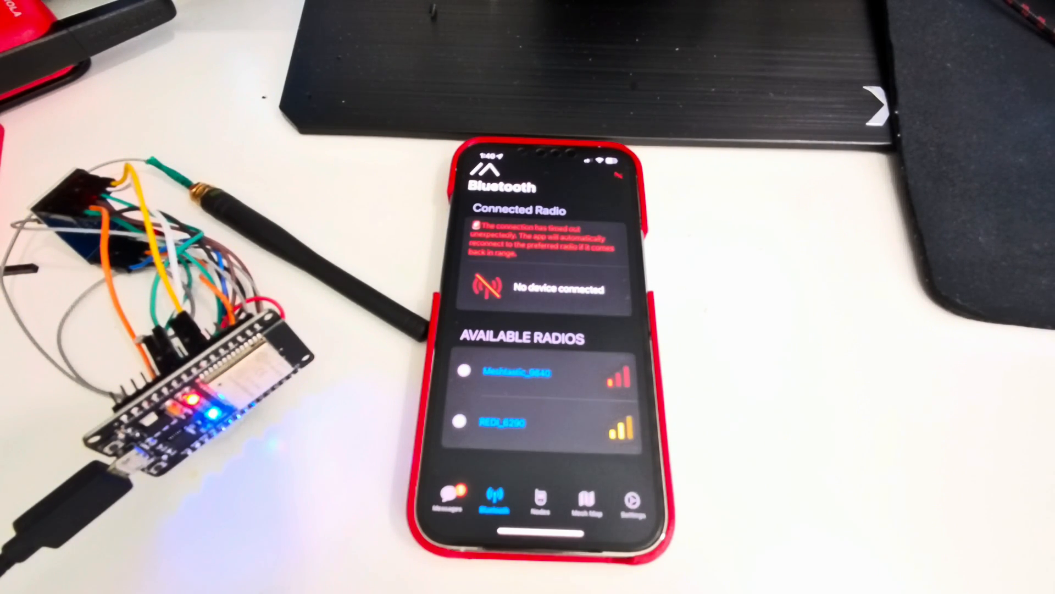
- Reconnect to the 94d4 radio and show the two nodes in the Nodes list
left_click(516, 372)
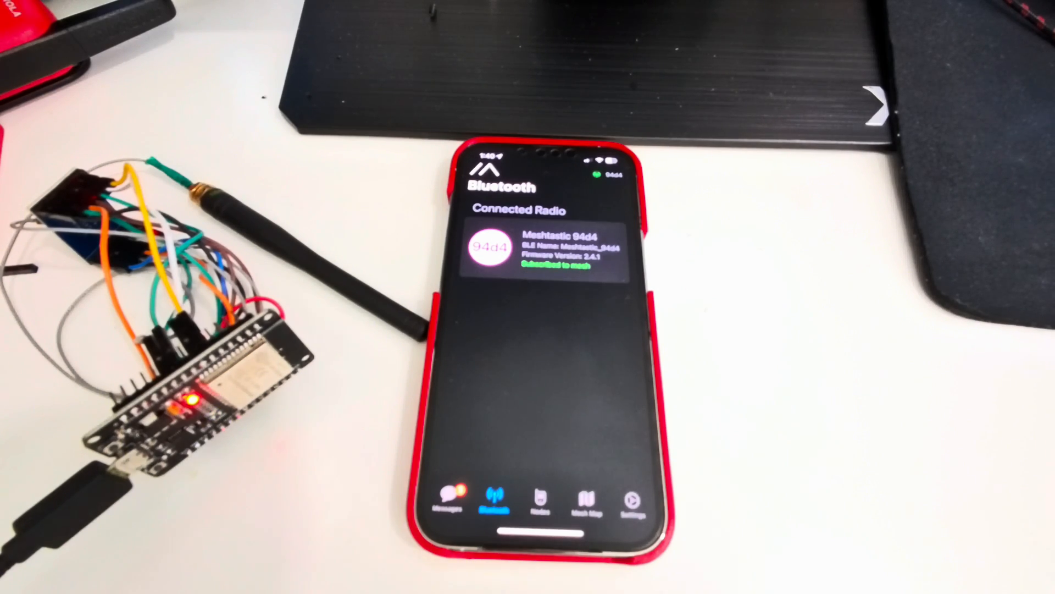
left_click(541, 498)
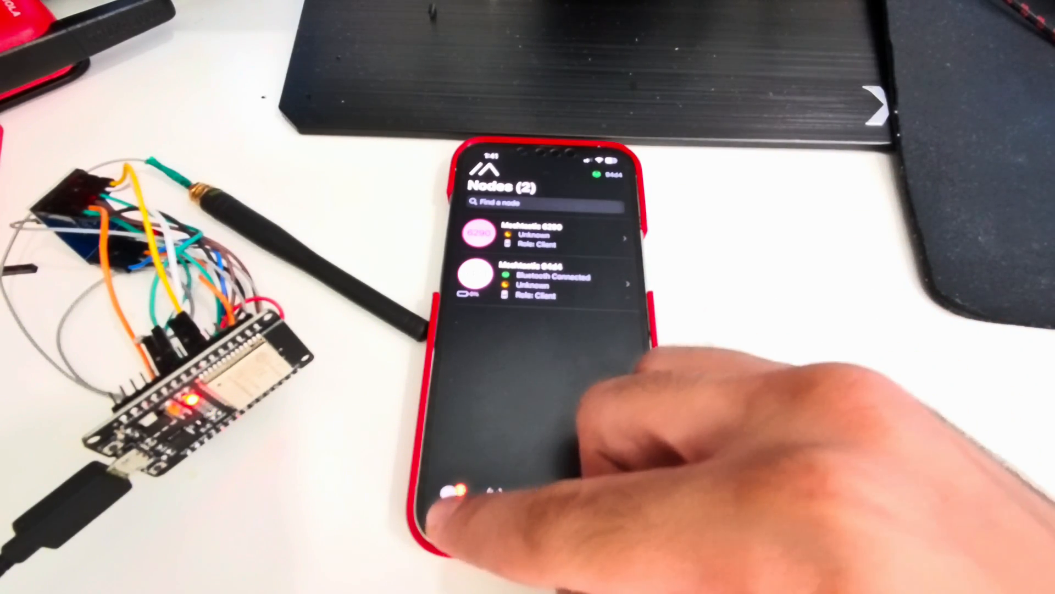
- Send two test direct messages to the other node from the 94d4 radio
left_click(456, 492)
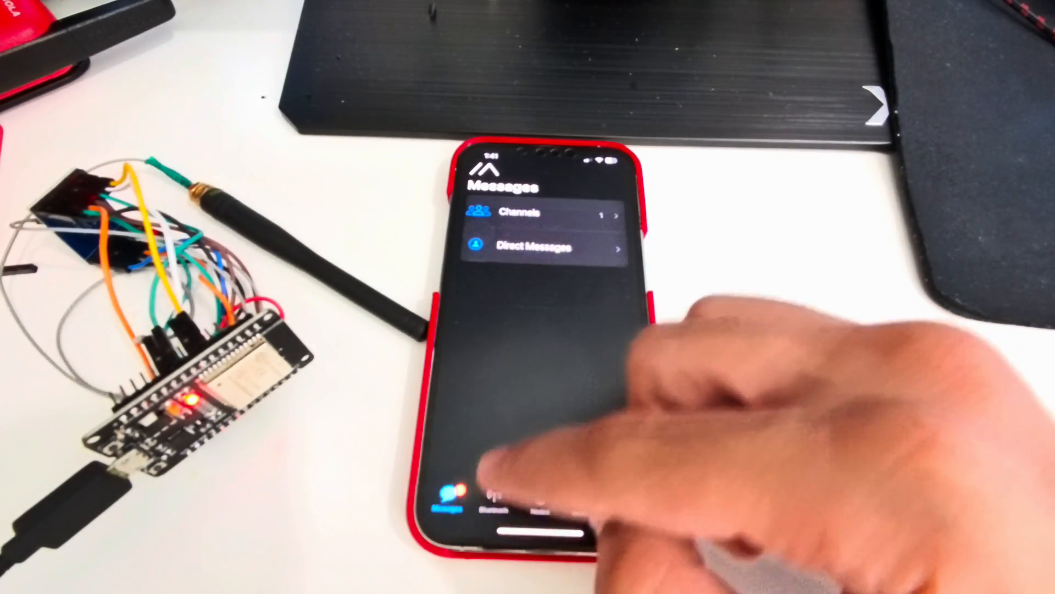
left_click(532, 248)
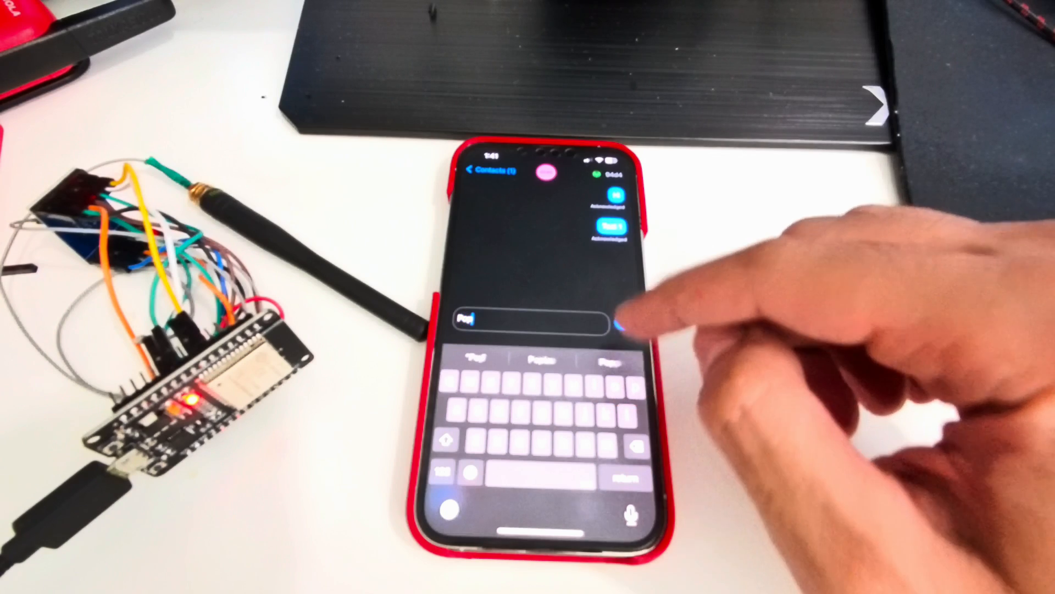
left_click(621, 322)
type("The")
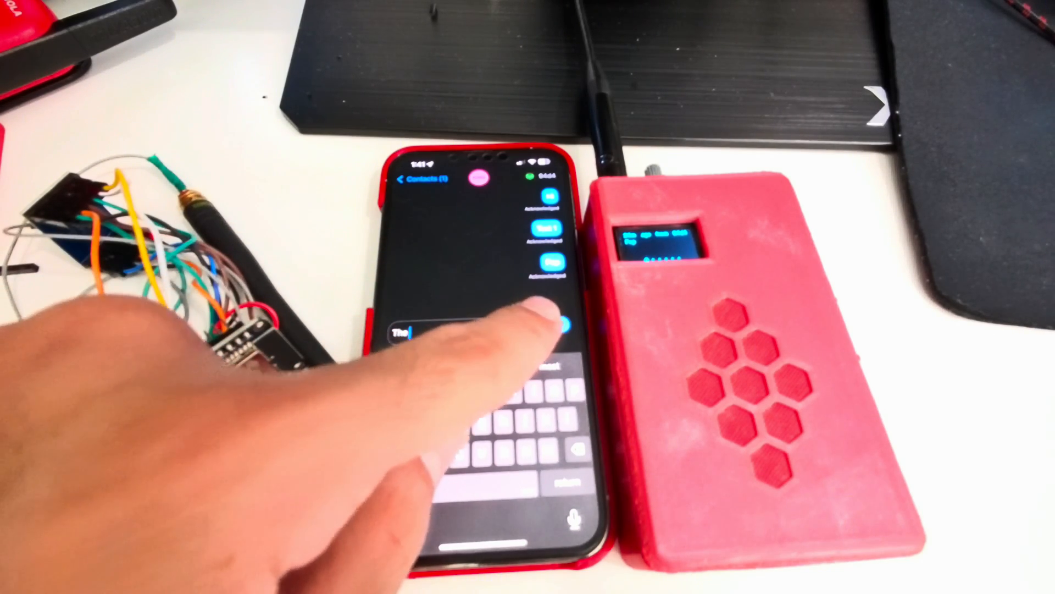
left_click(565, 323)
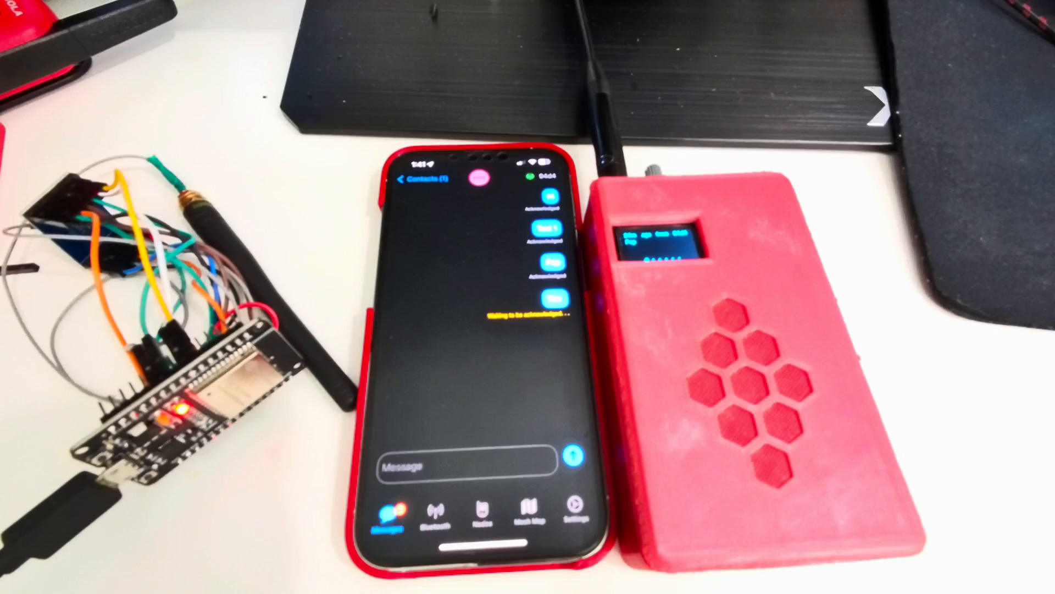